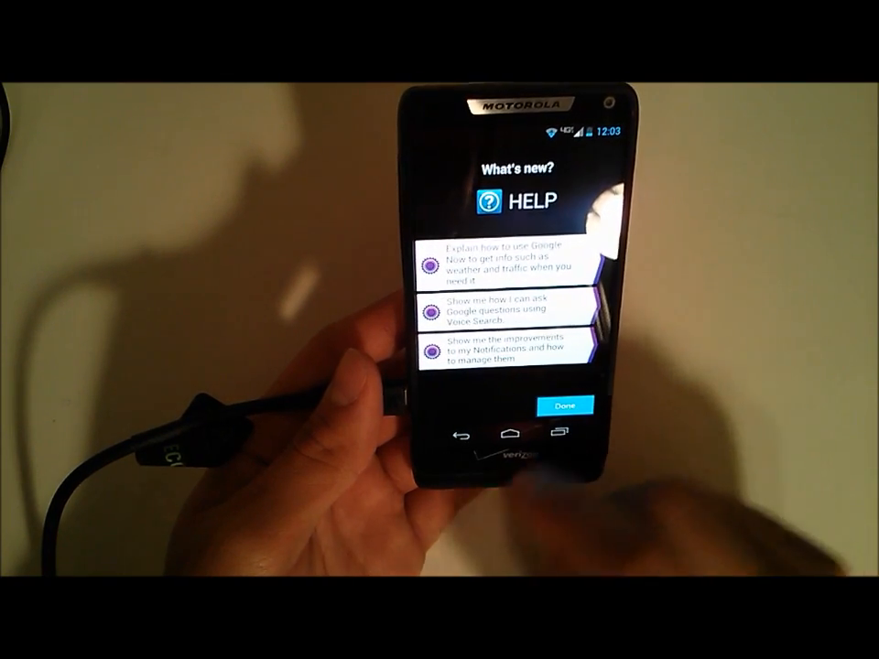
Dismiss the What's new help screen to reach the home screen with the update confirmation
left_click(564, 405)
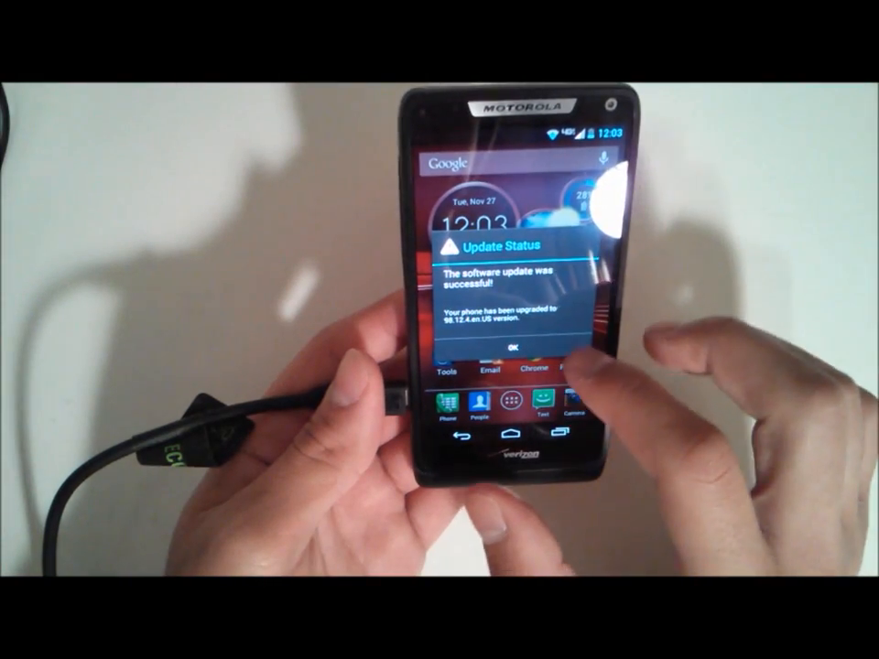
Confirm the Update Status message and launch Text Messaging
left_click(515, 346)
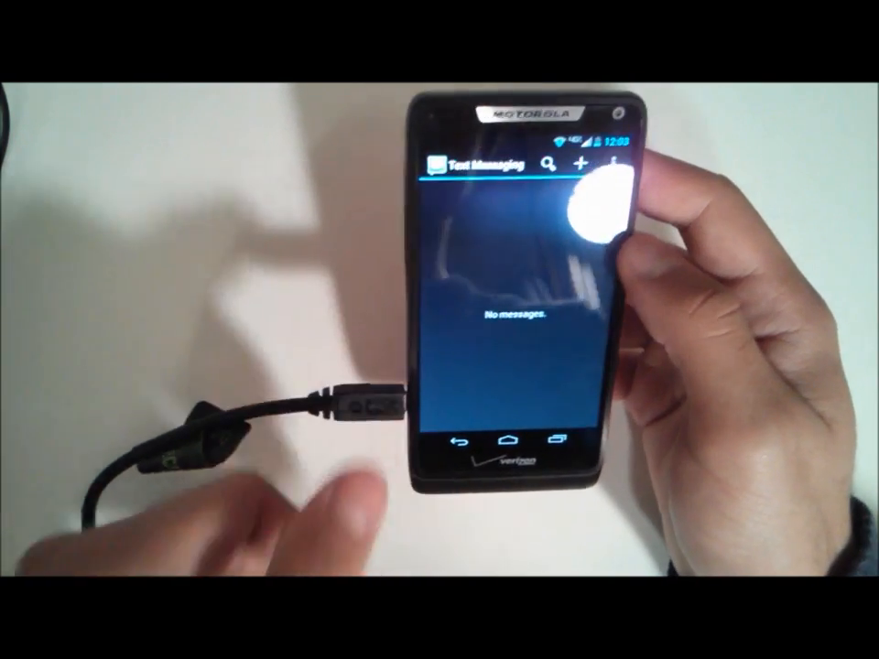
Compose a new message and write the keyboard test sentence 'The quick brown fox...'
left_click(582, 163)
type("The quick brown.")
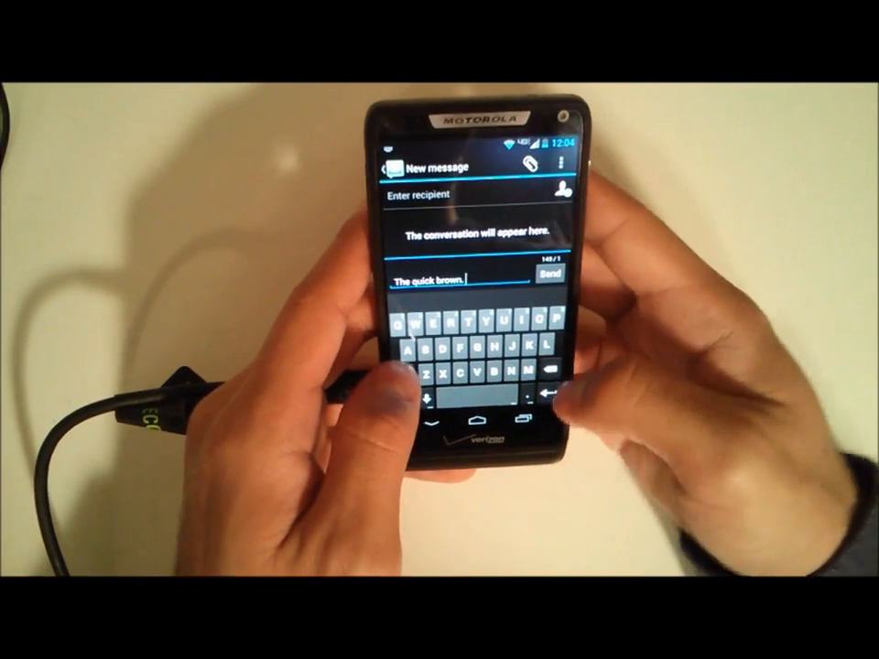
type("fox")
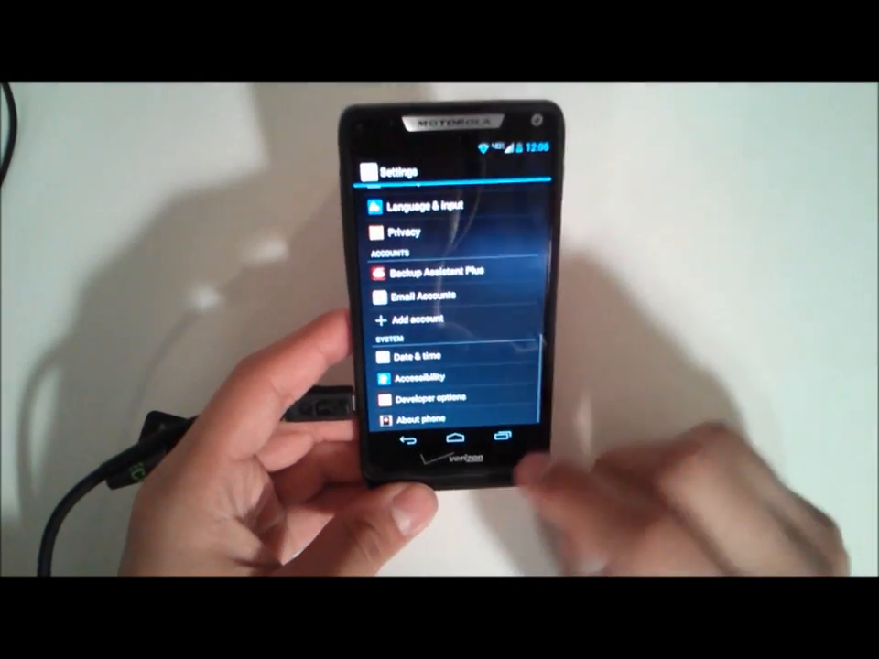
Show About phone listing Android version 4.1.1 and model details
left_click(414, 421)
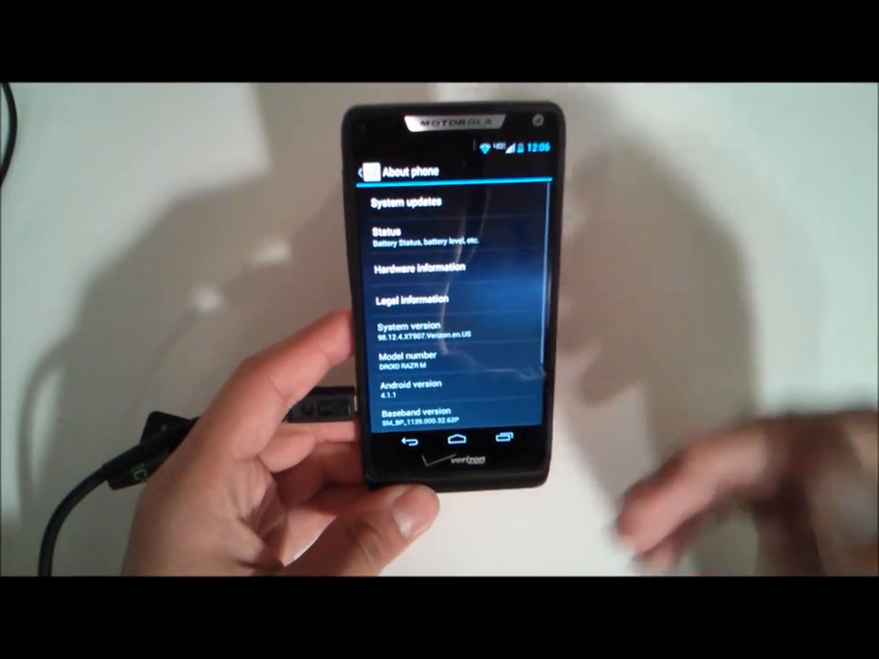